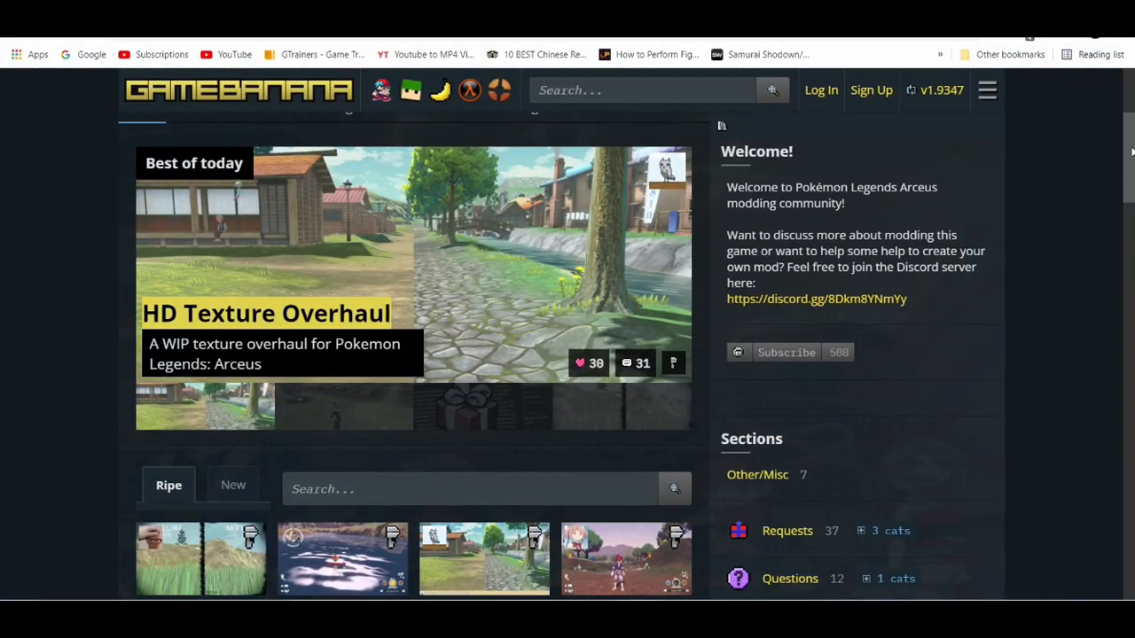
Browse GameBanana's Pokémon Legends: Arceus mods and bring back the HD Texture Overhaul banner.
scroll("down", 3)
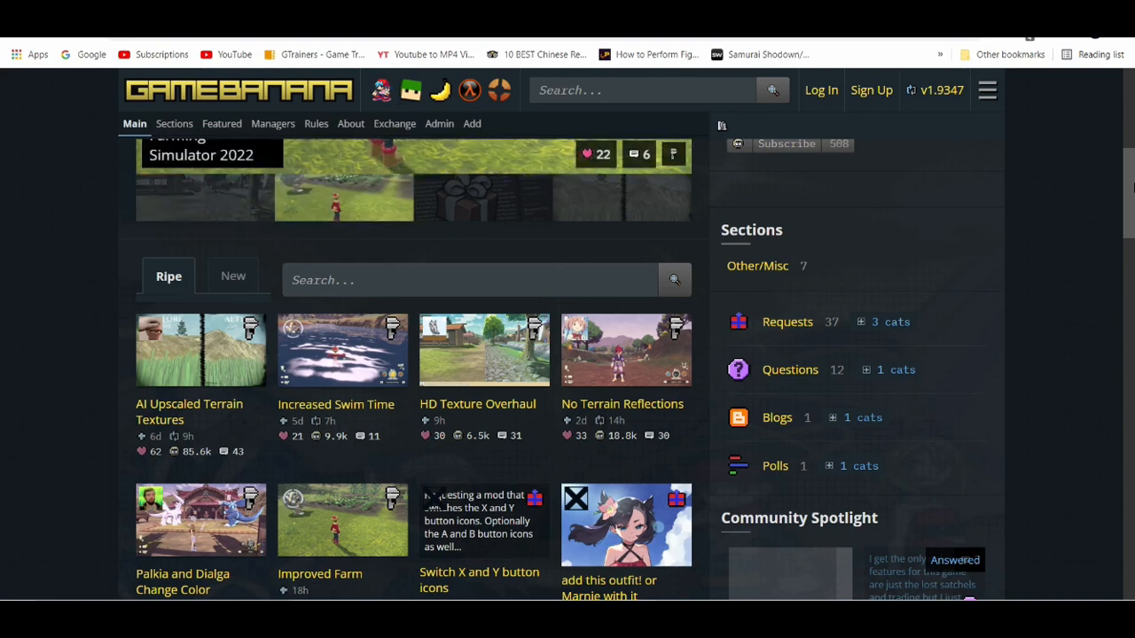
scroll("down", 3)
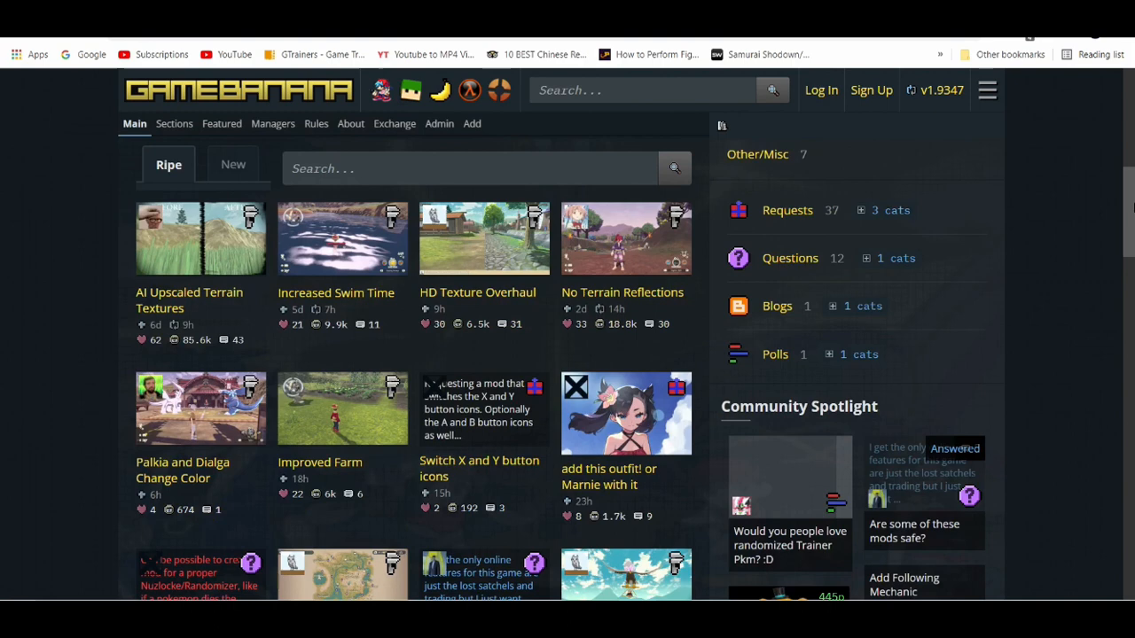
scroll("down", 3)
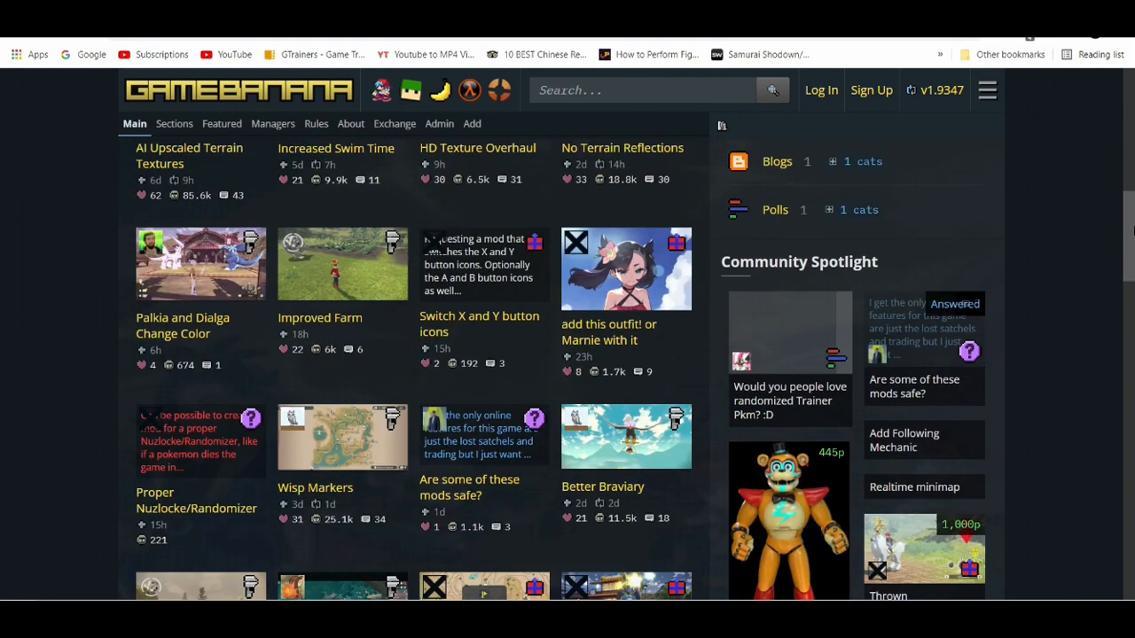
scroll("down", 3)
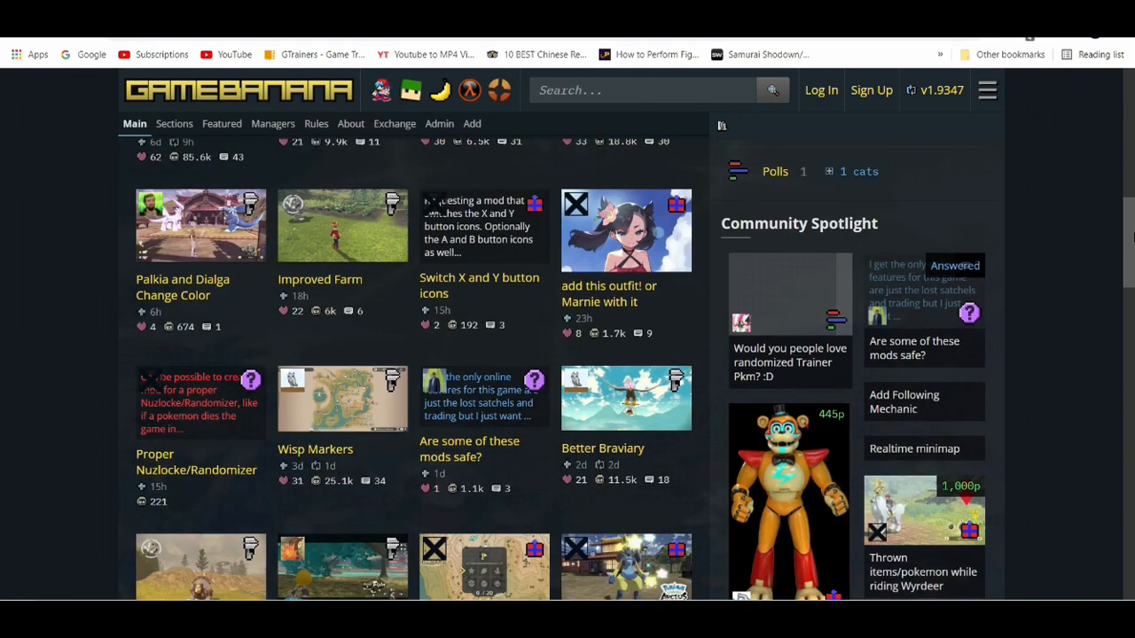
scroll("down", 3)
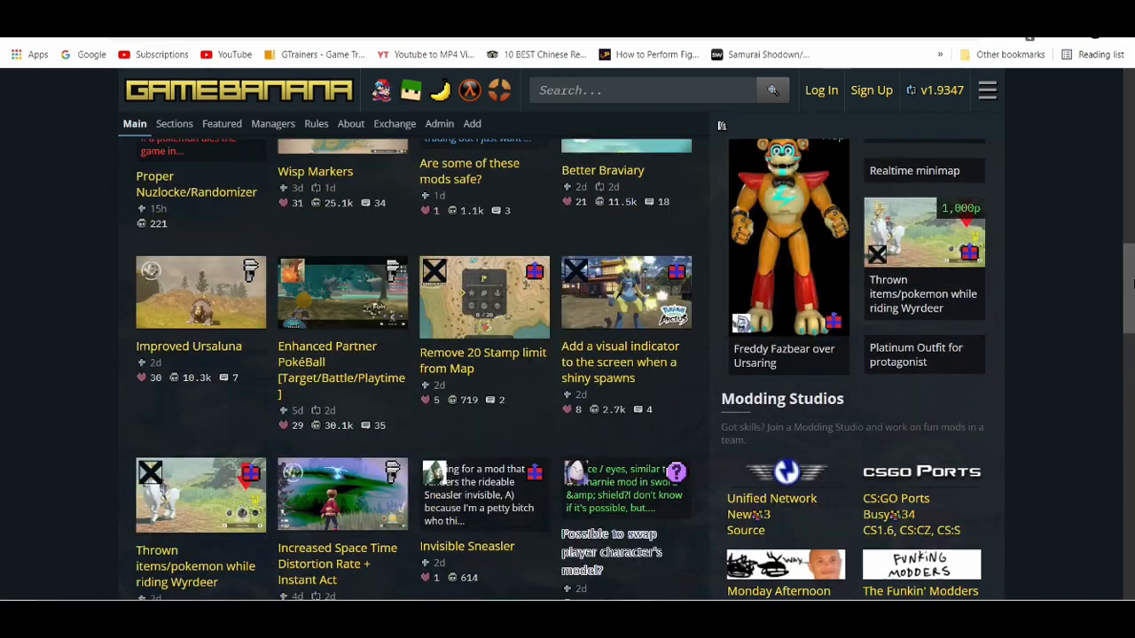
scroll("down", 3)
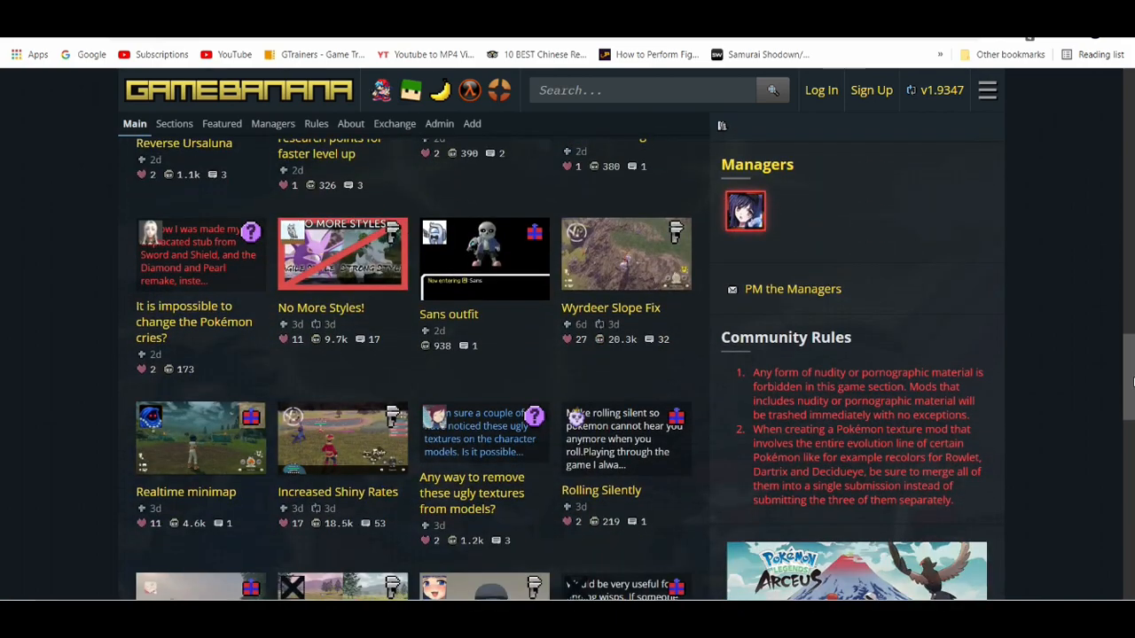
scroll("down", 3)
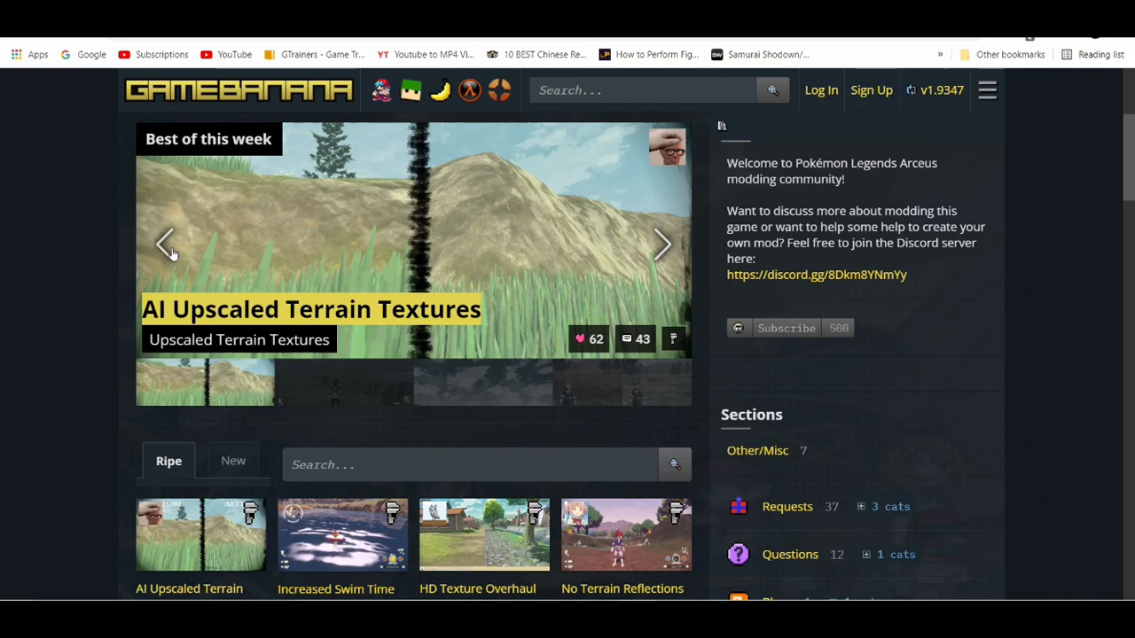
left_click(662, 244)
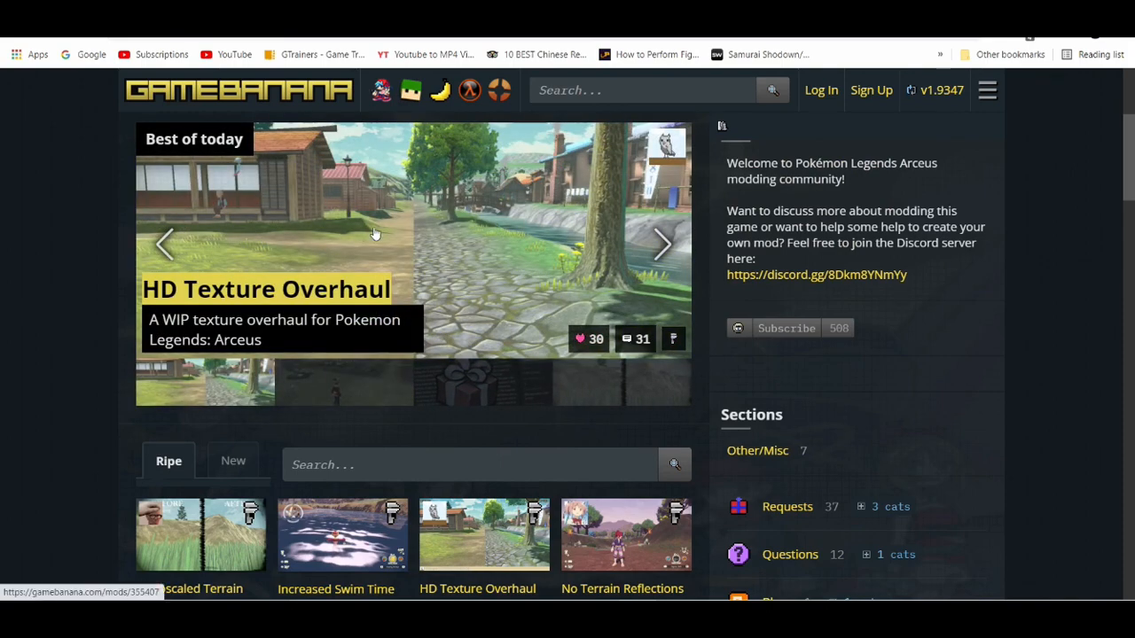
Open the HD Texture Overhaul mod page and reach its Files list.
left_click(266, 288)
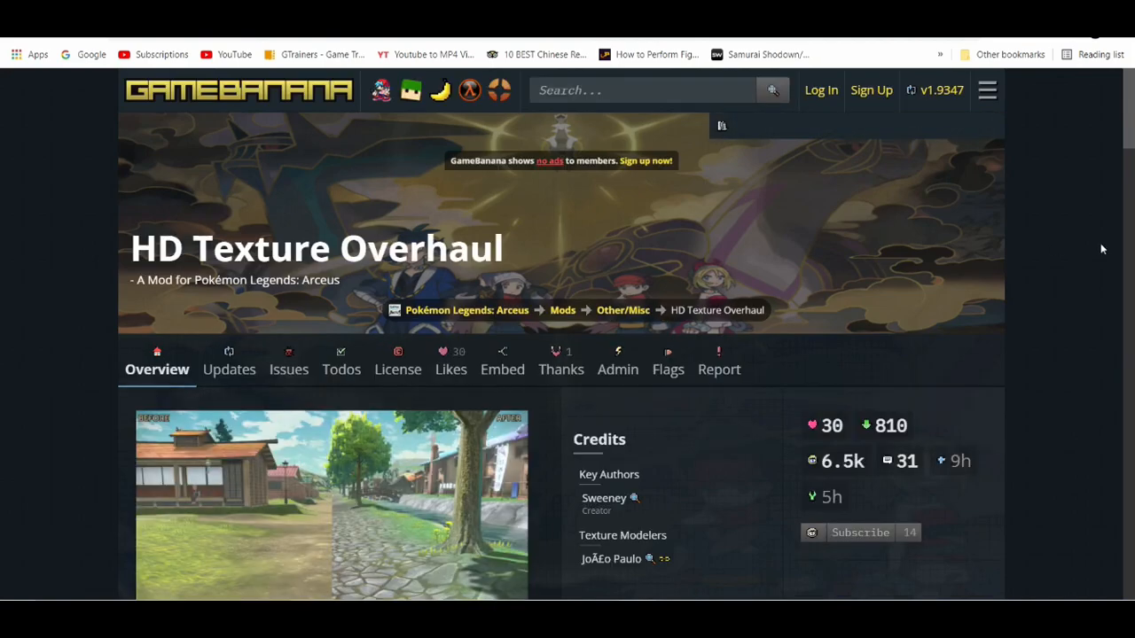
scroll("down", 3)
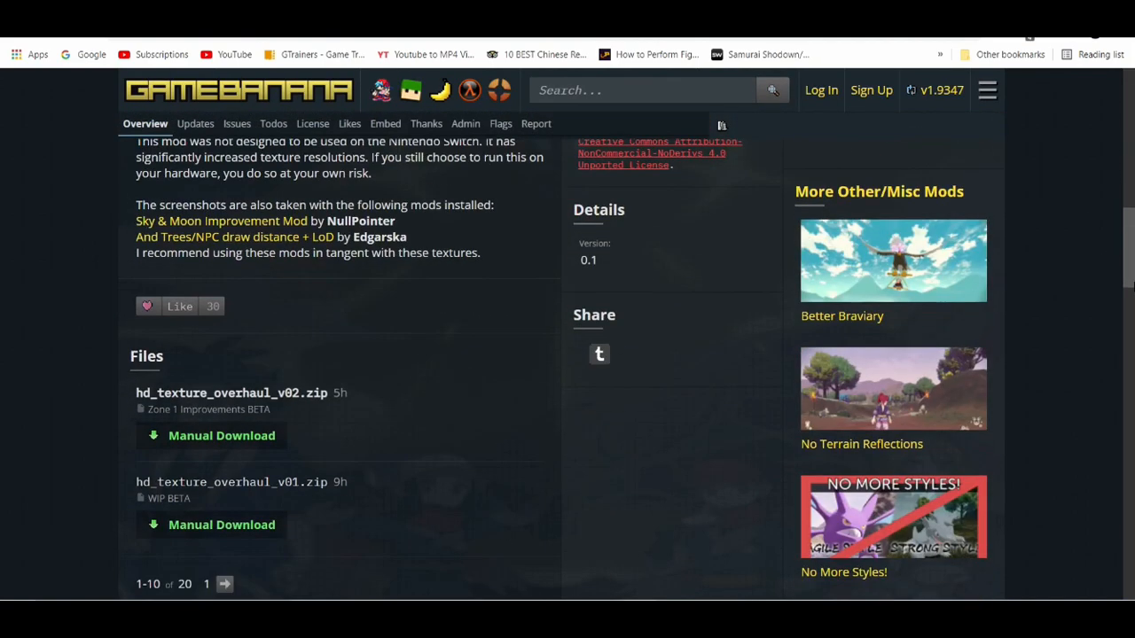
scroll("down", 3)
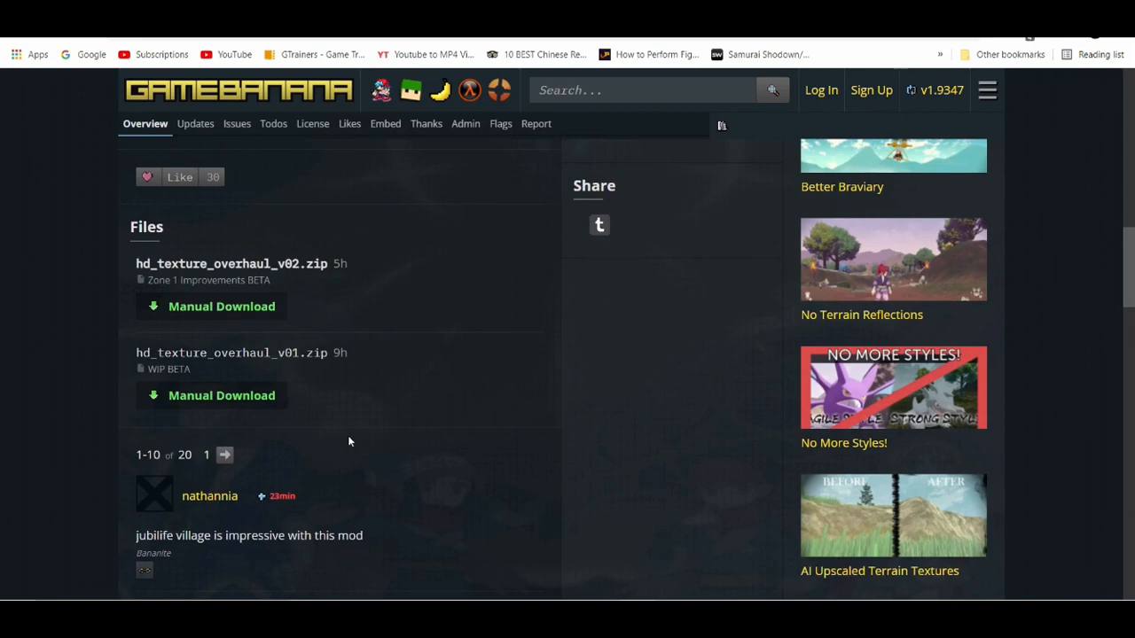
mouse_move(309, 295)
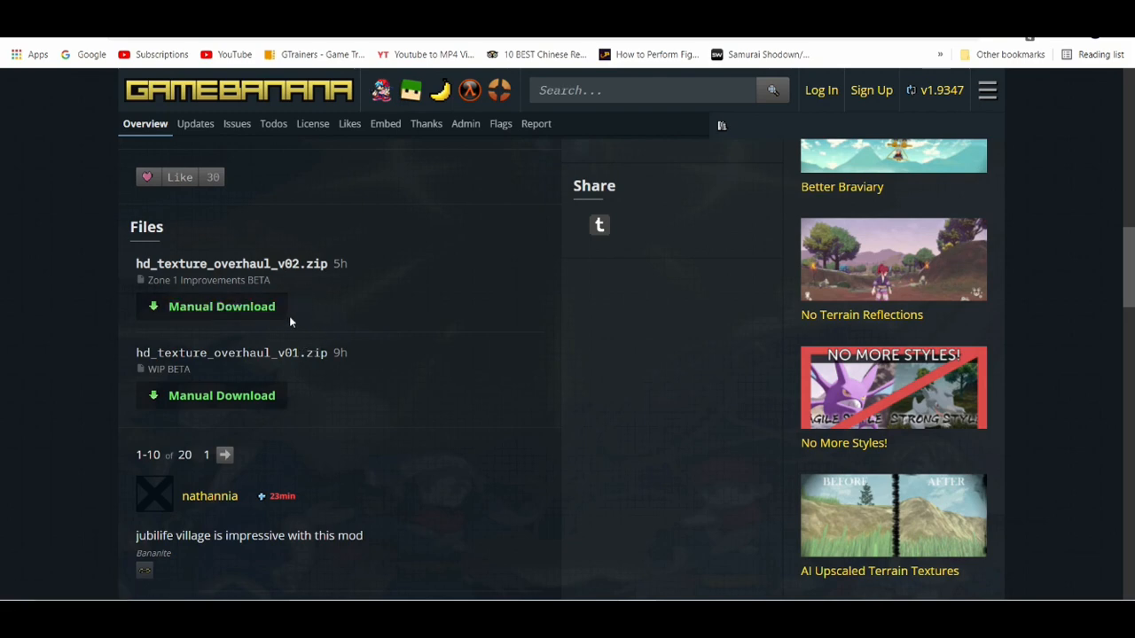
mouse_move(221, 306)
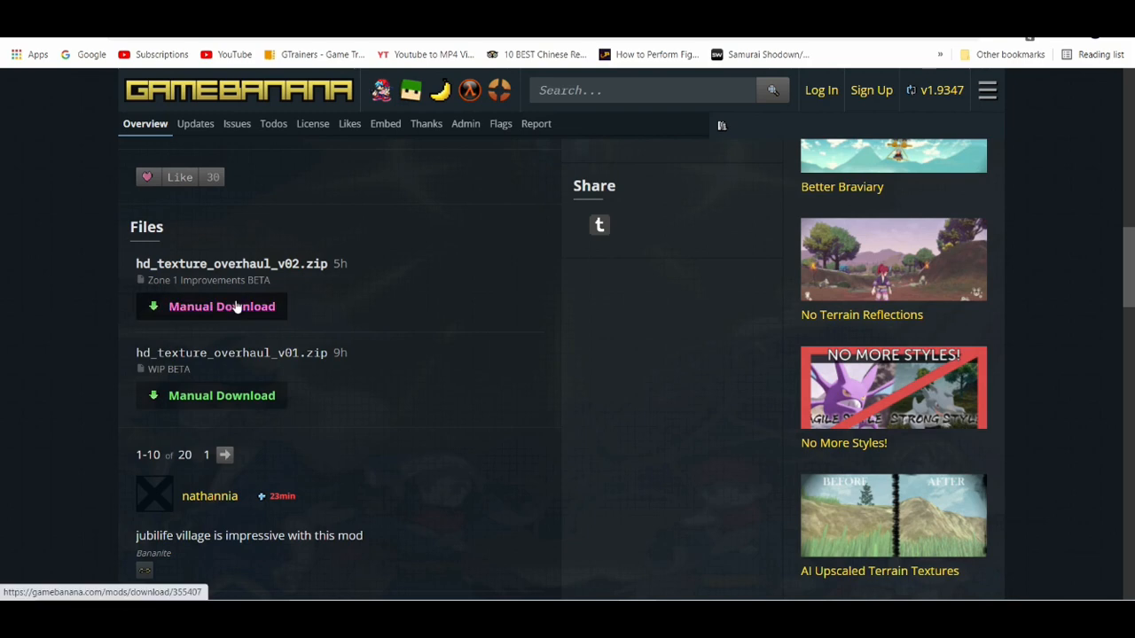
Start downloading hd_texture_overhaul_v02.zip (253 MB) through Manual Download.
left_click(220, 306)
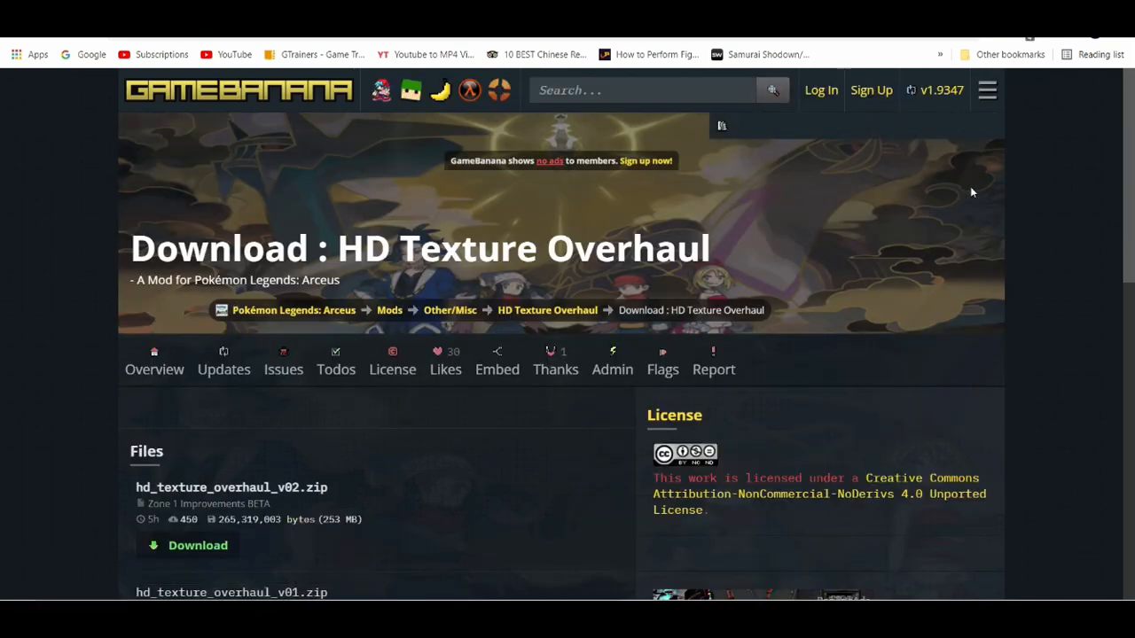
scroll("down", 3)
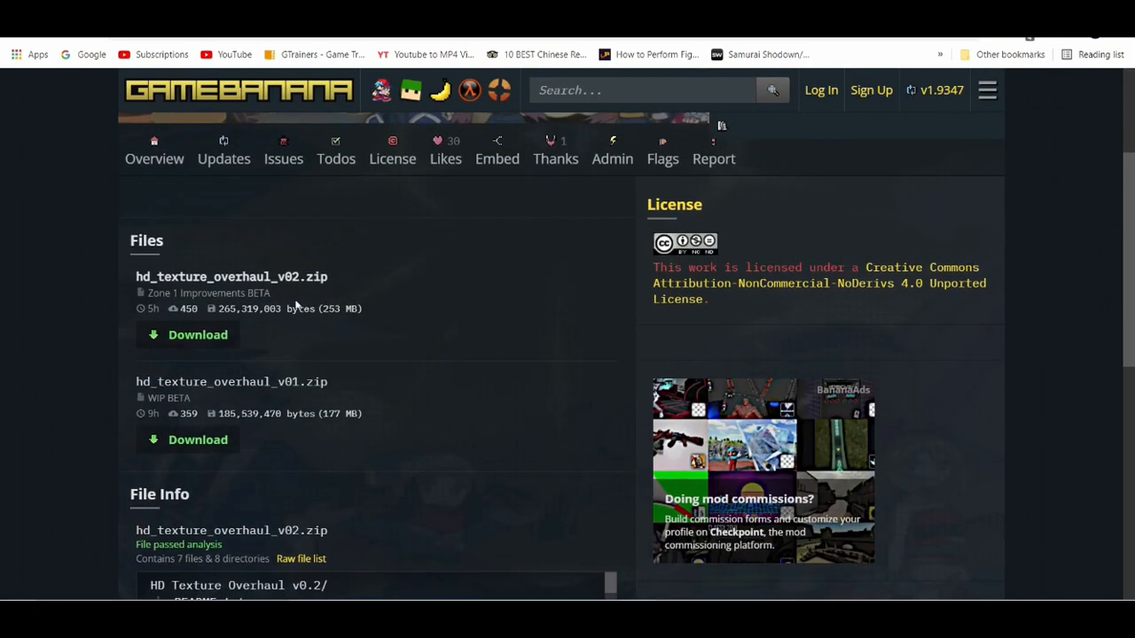
left_click(198, 334)
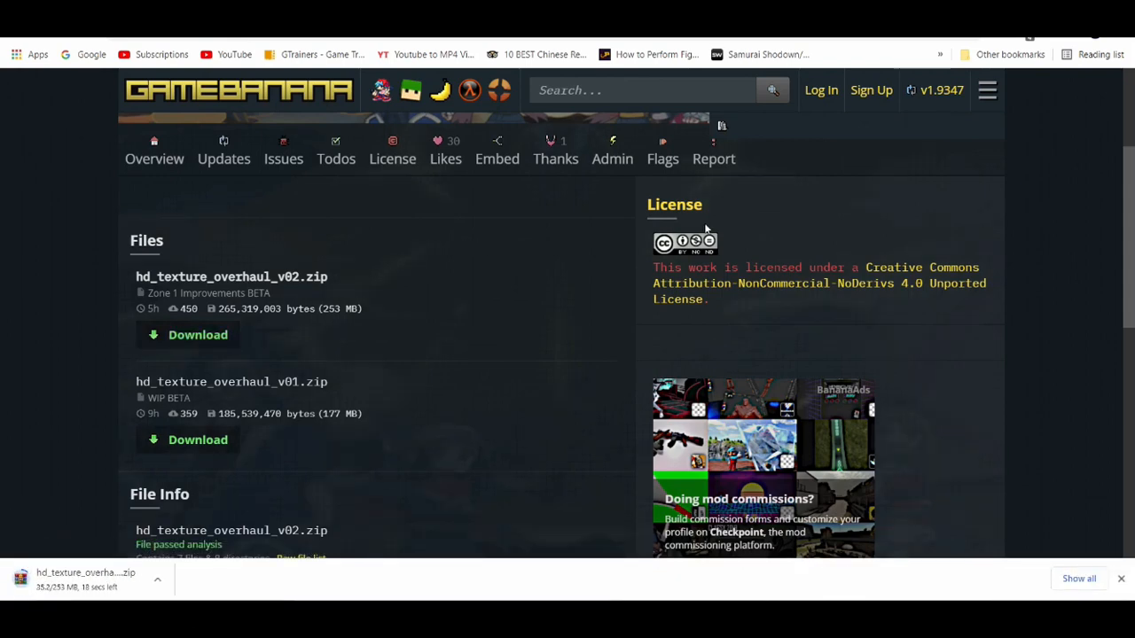
mouse_move(461, 359)
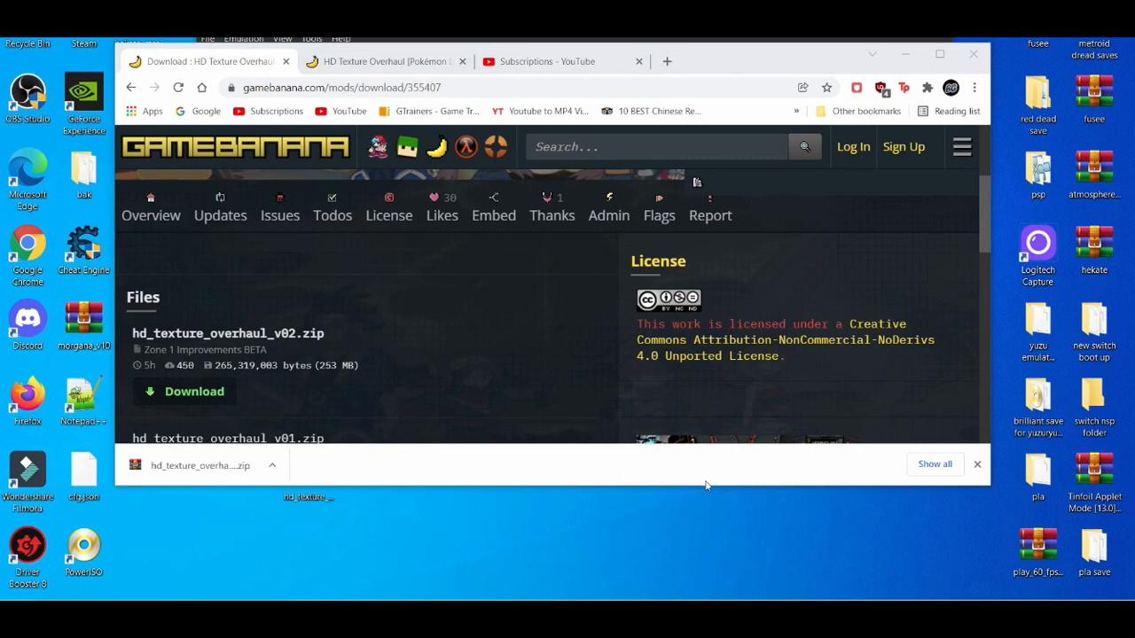
Open the mod zip in WinRAR, inspect the HD Texture Overhaul folder, and select it for extraction.
left_click(977, 464)
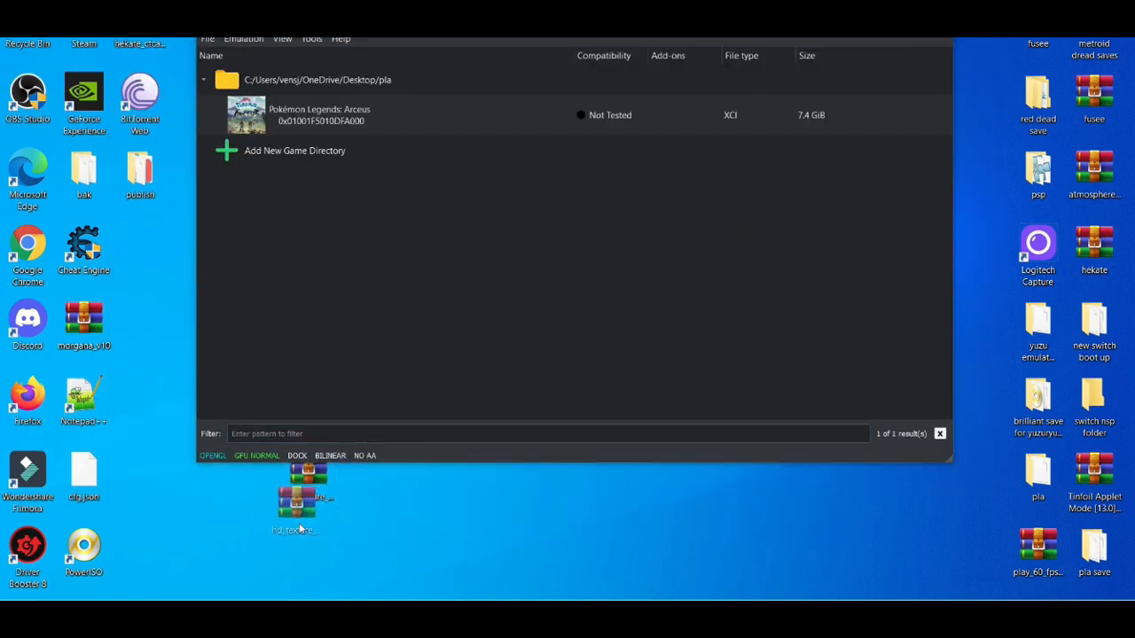
double_click(296, 496)
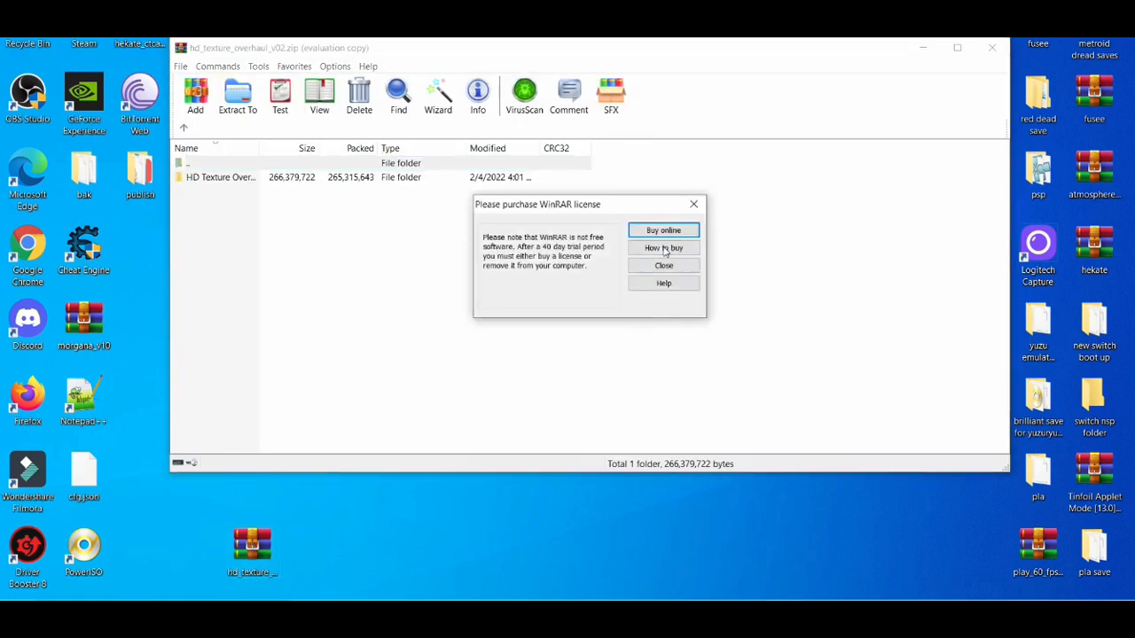
left_click(663, 265)
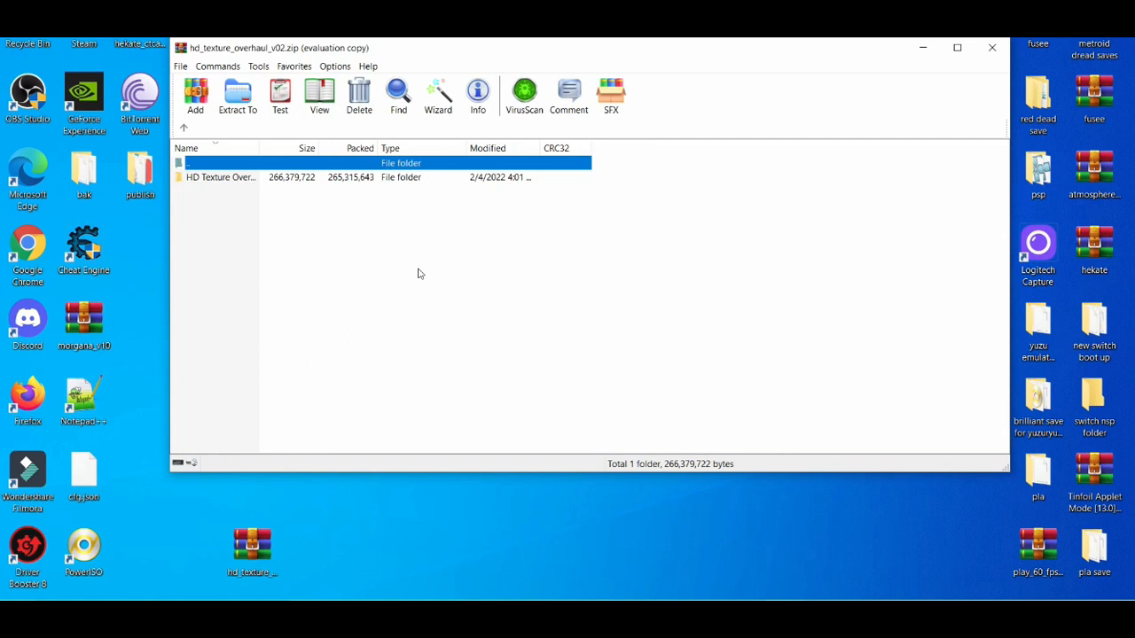
mouse_move(306, 184)
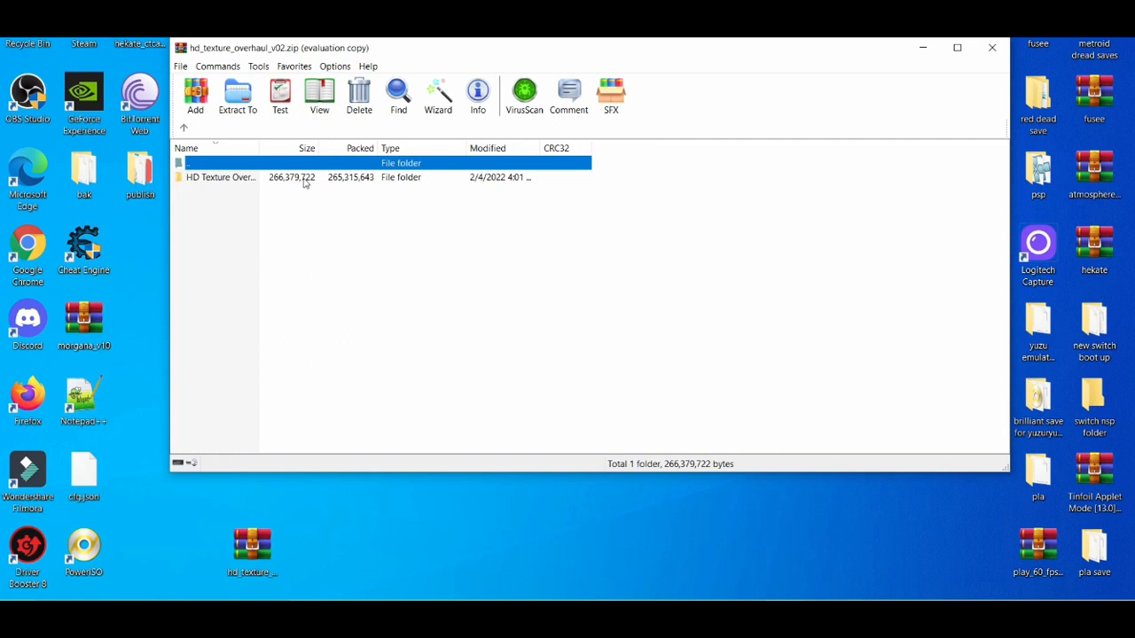
double_click(220, 177)
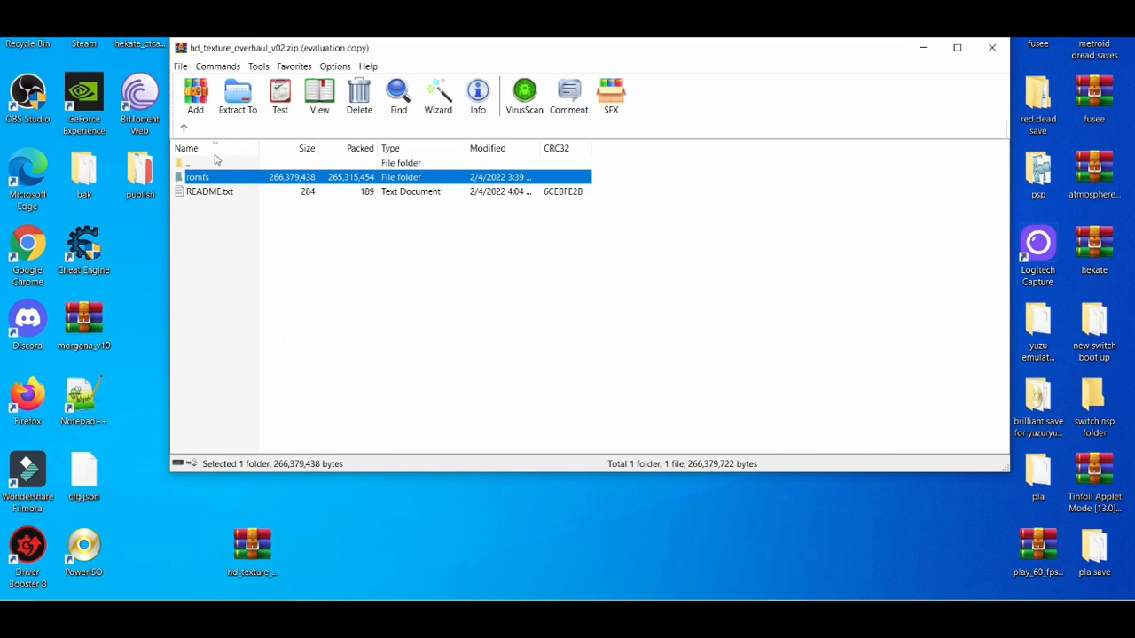
left_click(184, 128)
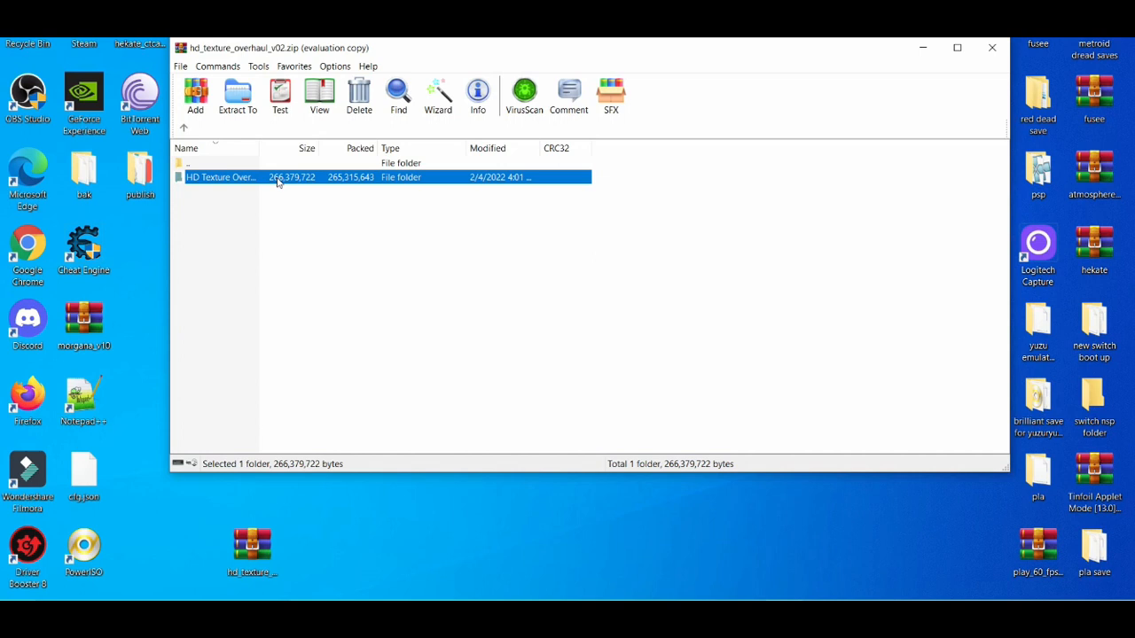
left_click(237, 96)
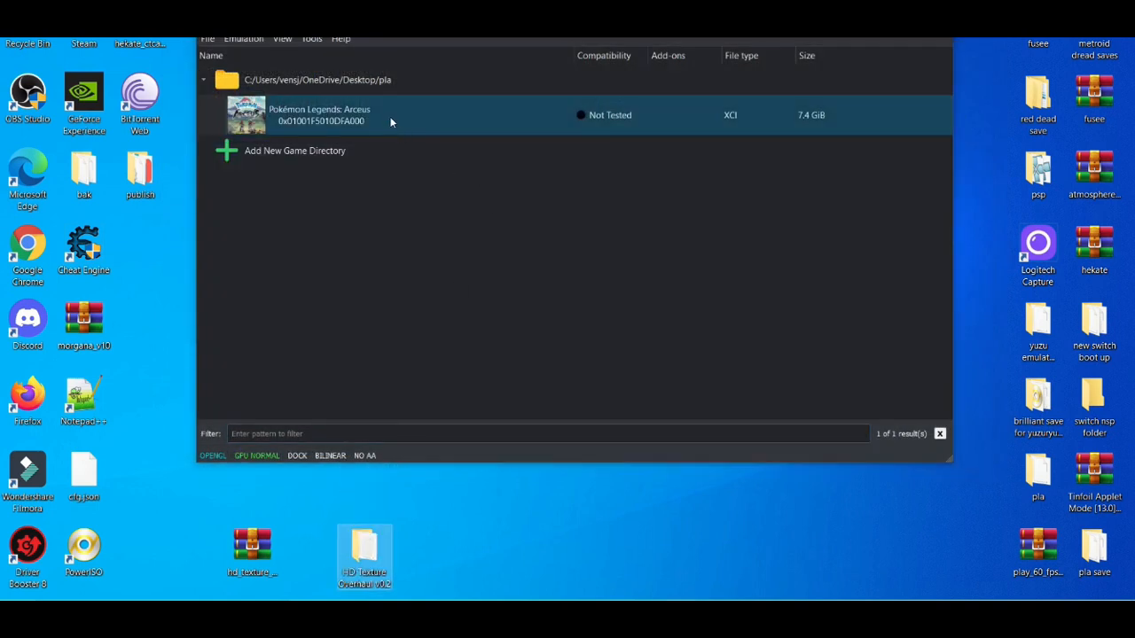
Drag HD Texture Overhaul v0.2 into yuzu's Pokémon Legends: Arceus mod data folder, beside PLAY 60 FPS.
right_click(319, 114)
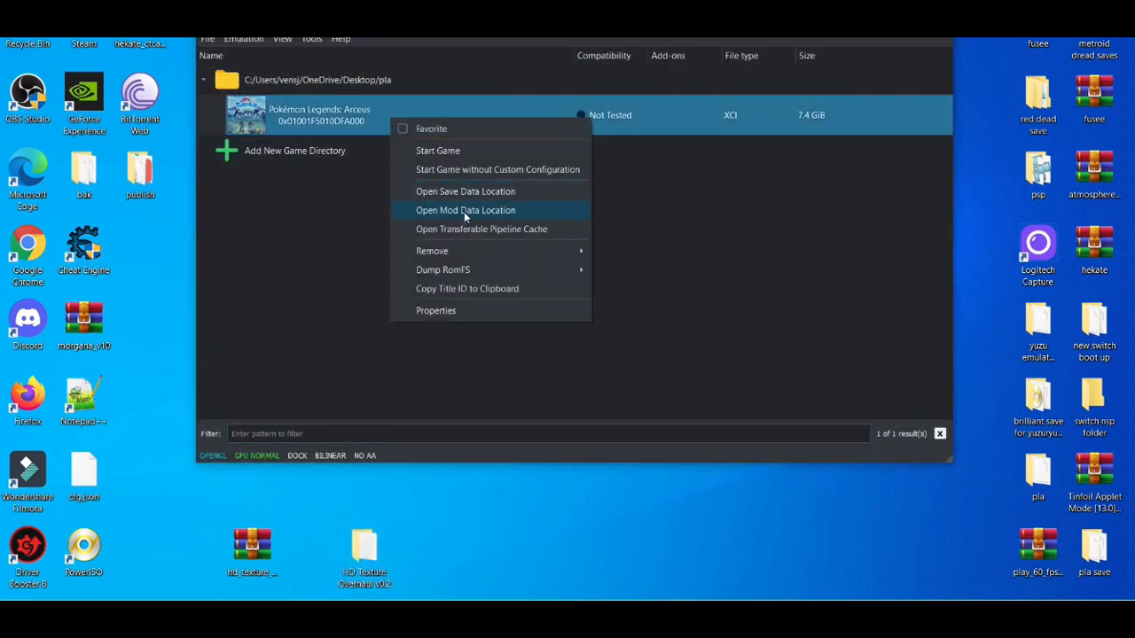
left_click(465, 210)
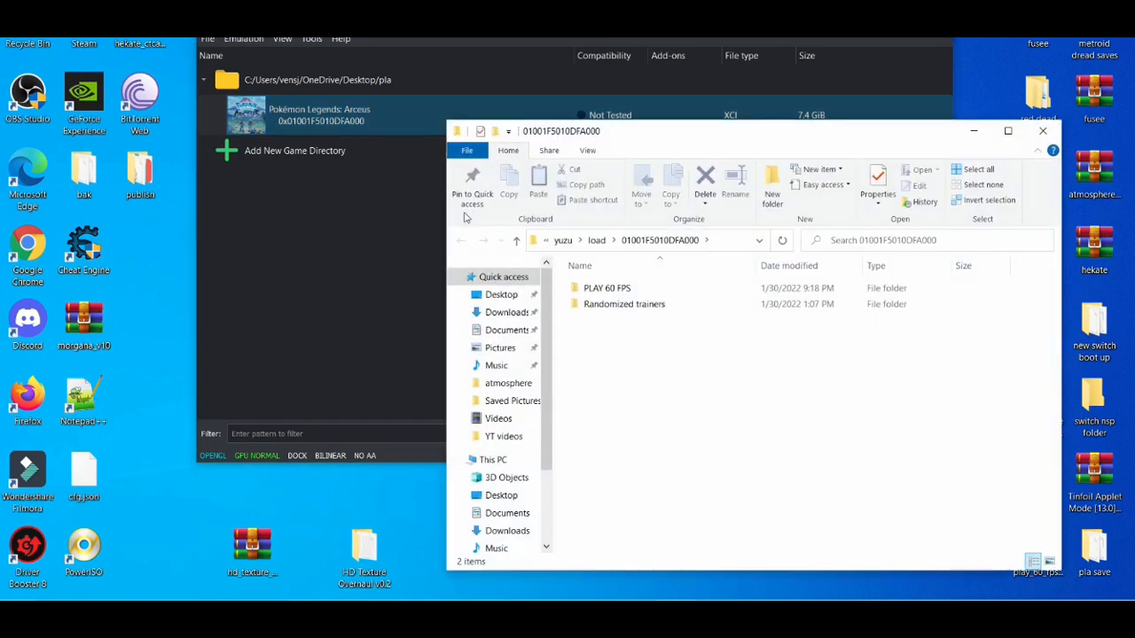
left_click_drag(364, 550, 678, 382)
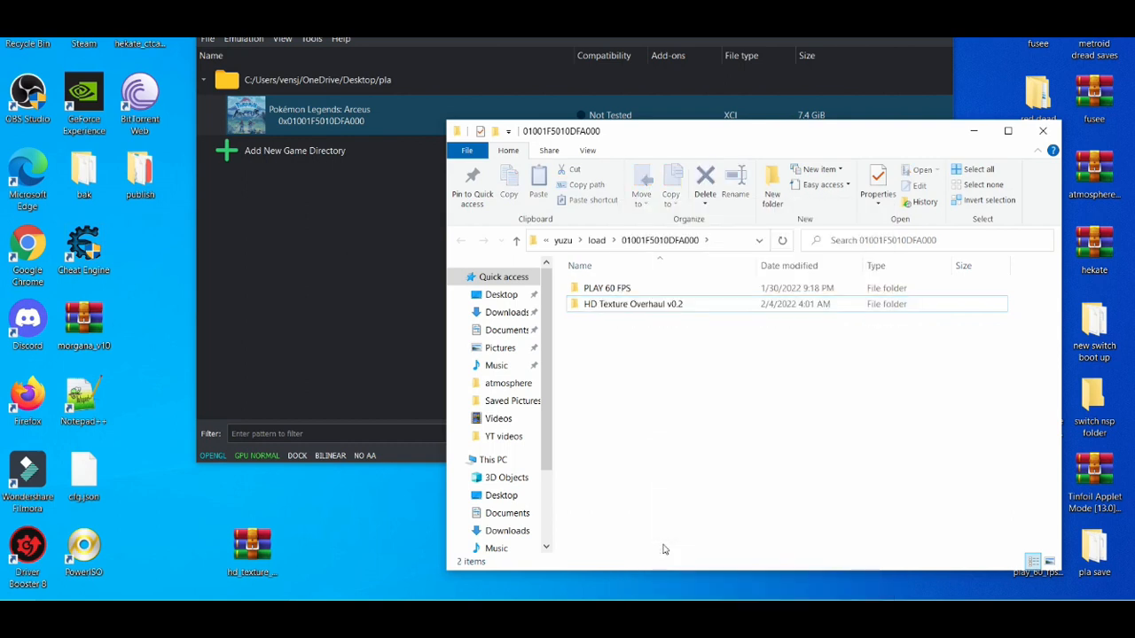
mouse_move(1043, 132)
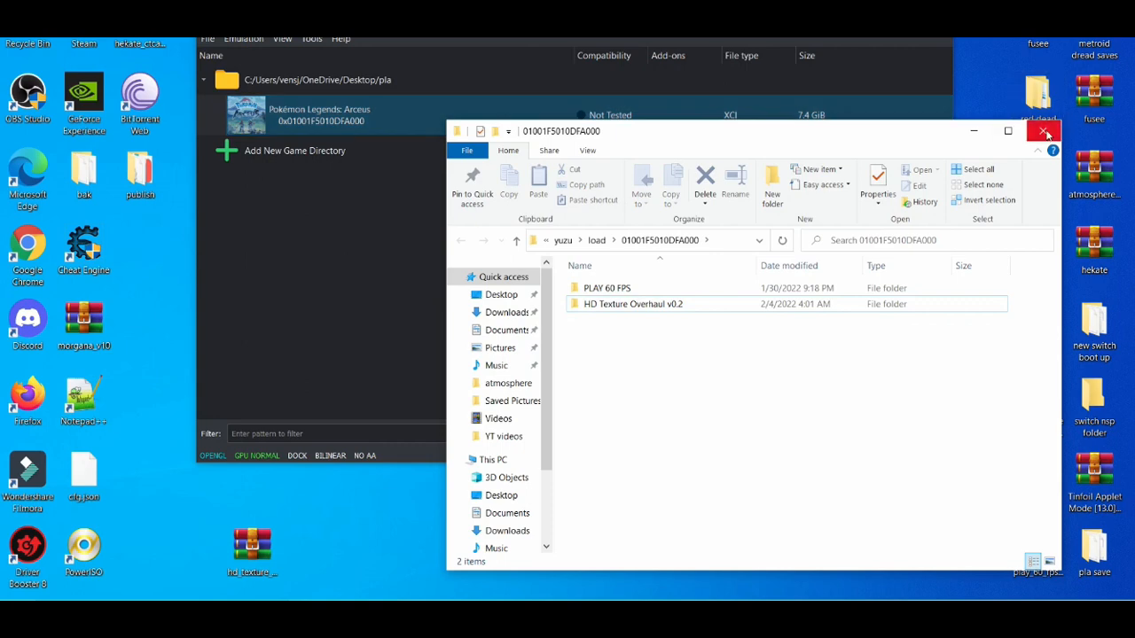
left_click(1044, 132)
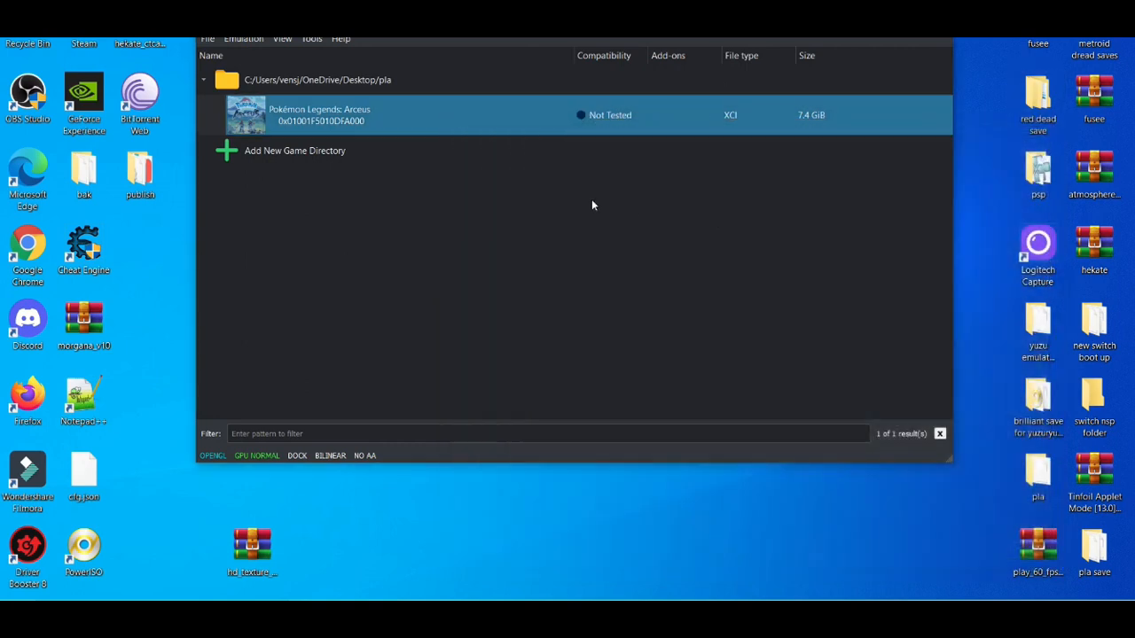
Keep the HD Texture Overhaul add-on ticked in the game's yuzu Properties and confirm with OK.
right_click(319, 115)
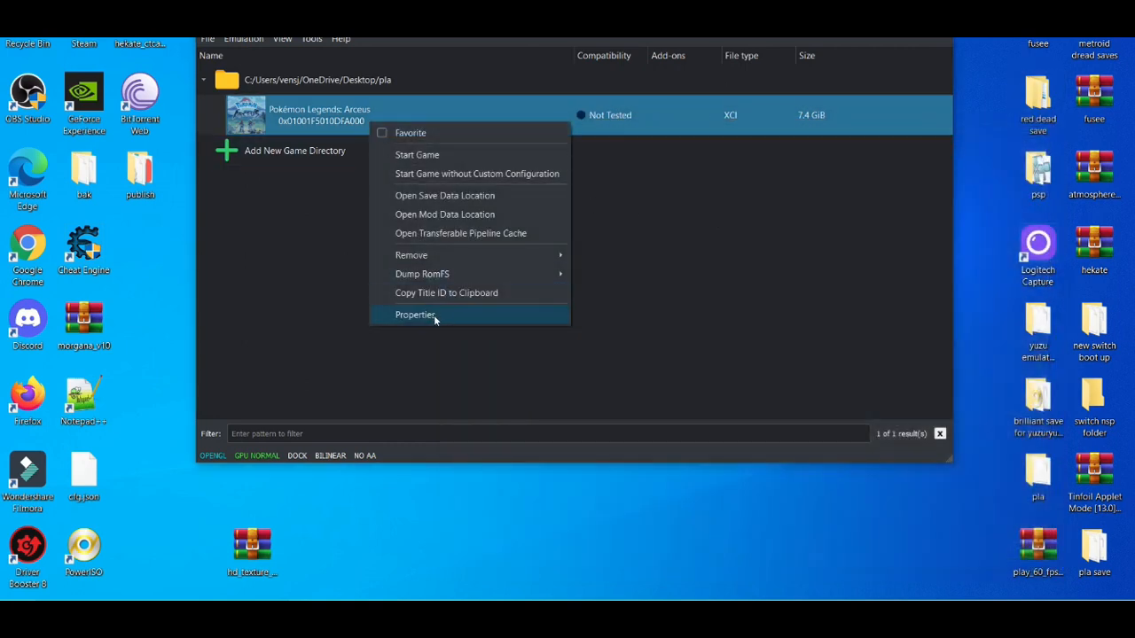
left_click(415, 314)
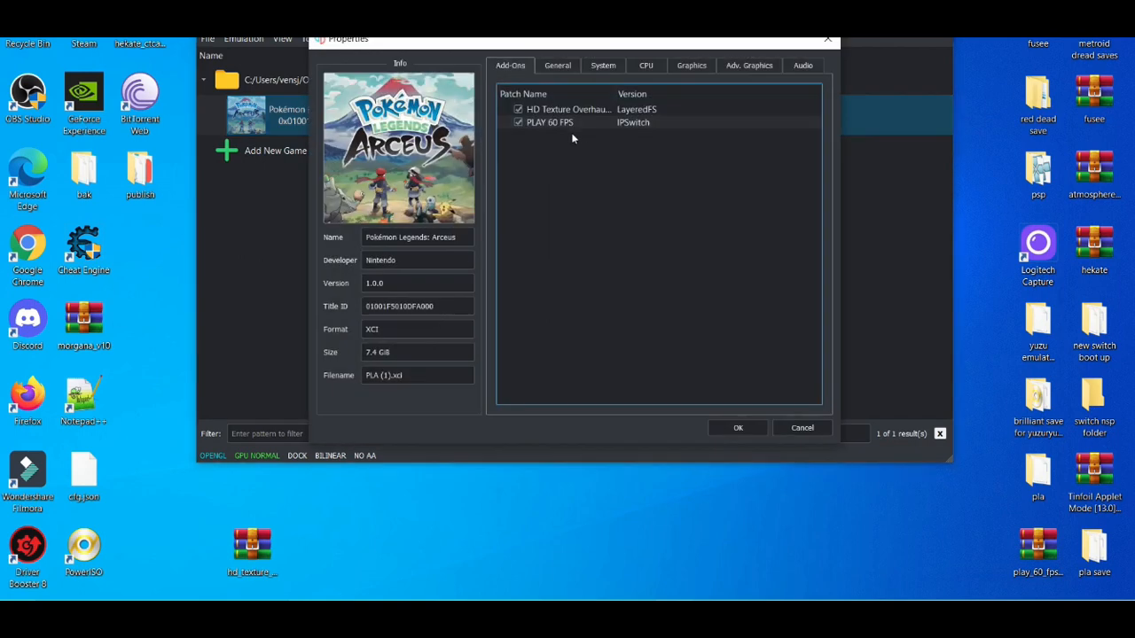
left_click(567, 109)
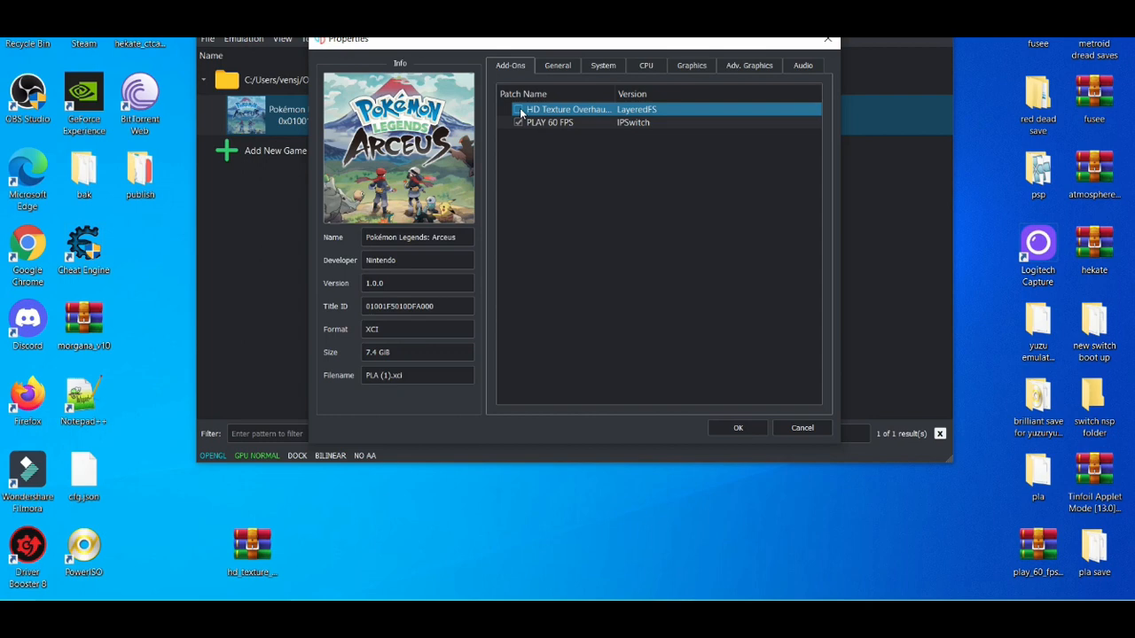
left_click(518, 109)
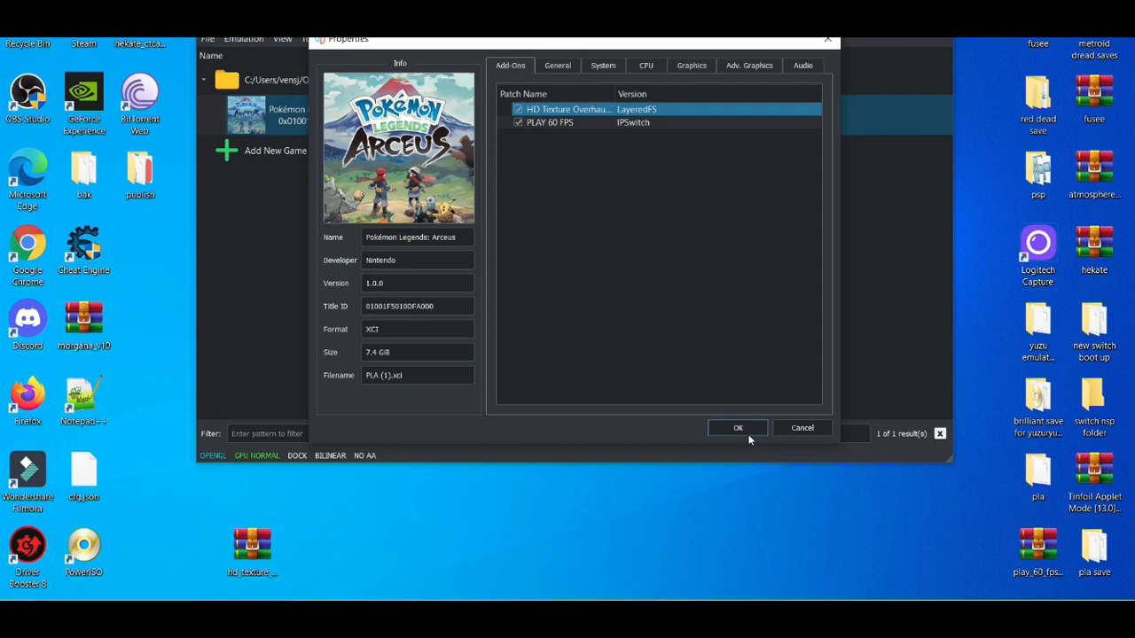
left_click(738, 428)
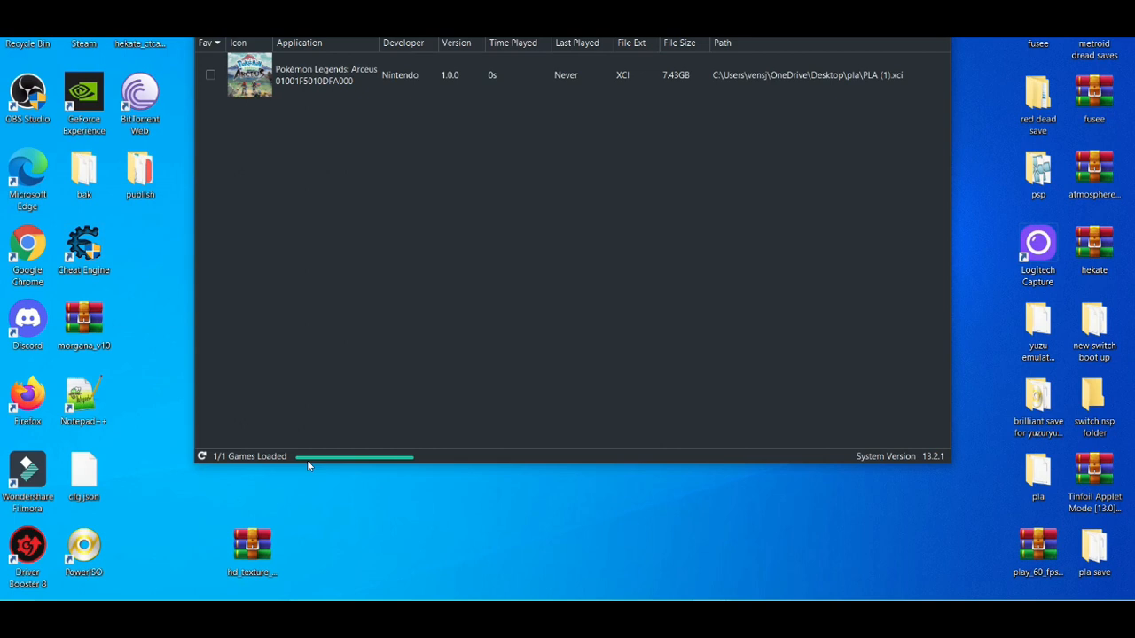
Reopen the texture zip in WinRAR and dismiss the license reminder.
double_click(253, 545)
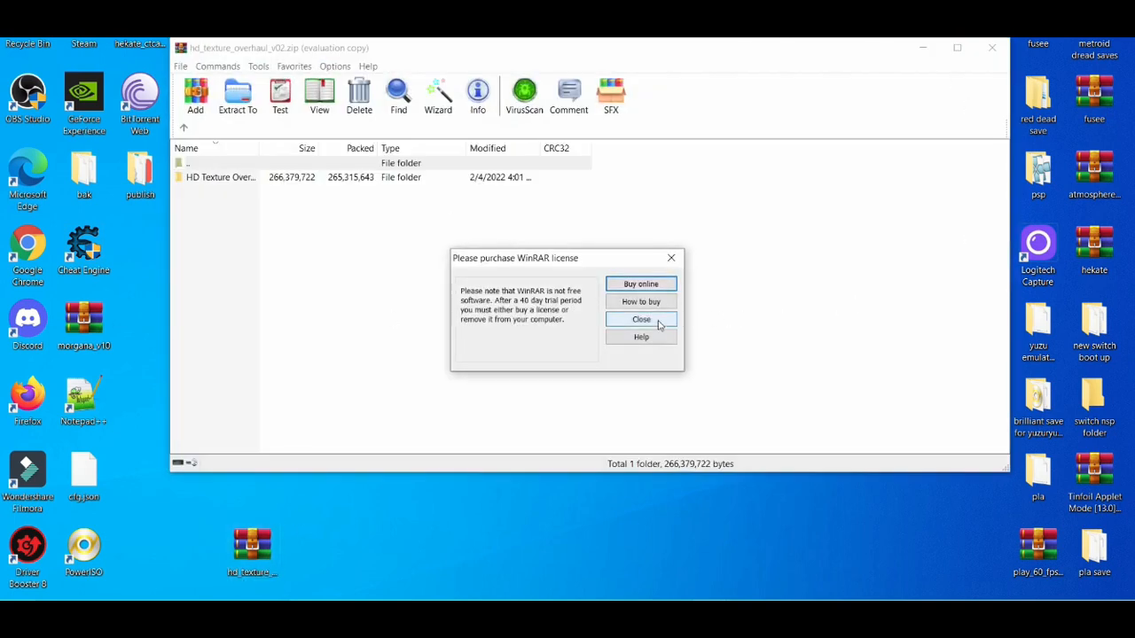
left_click(640, 320)
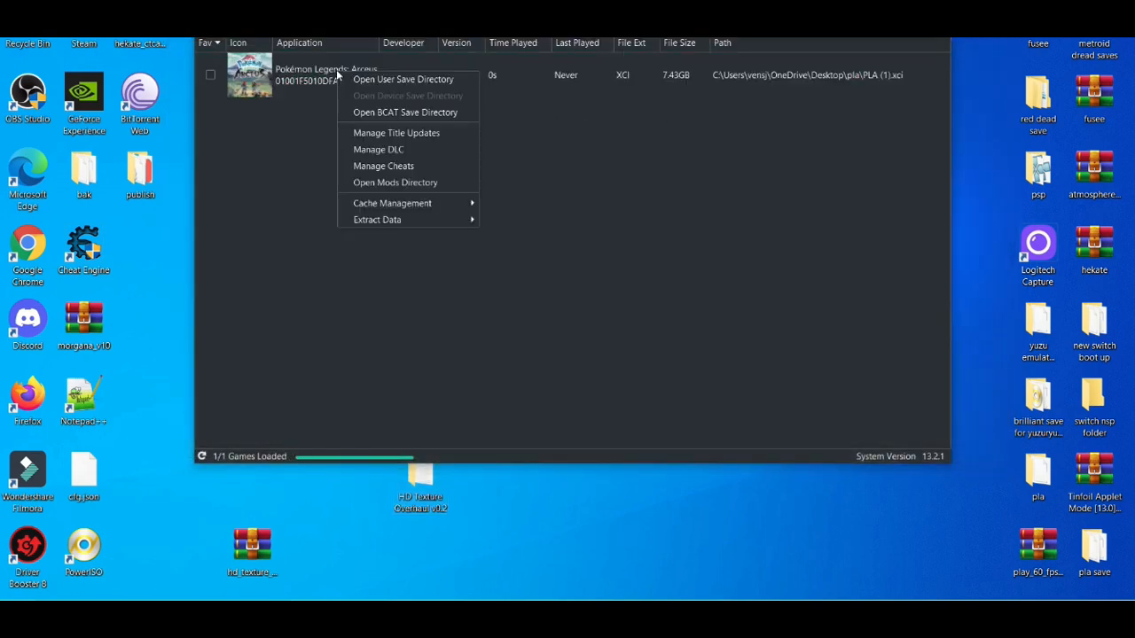
mouse_move(395, 182)
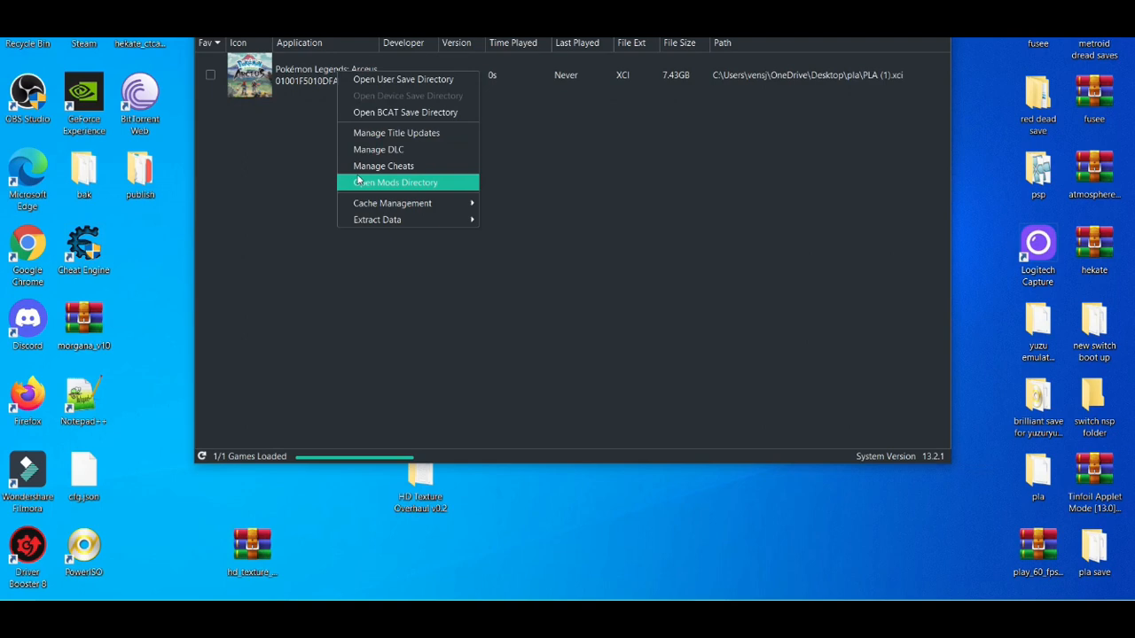
Open Ryujinx's mods directory for the game, remove QoLEnhancements, and close the folder.
left_click(394, 182)
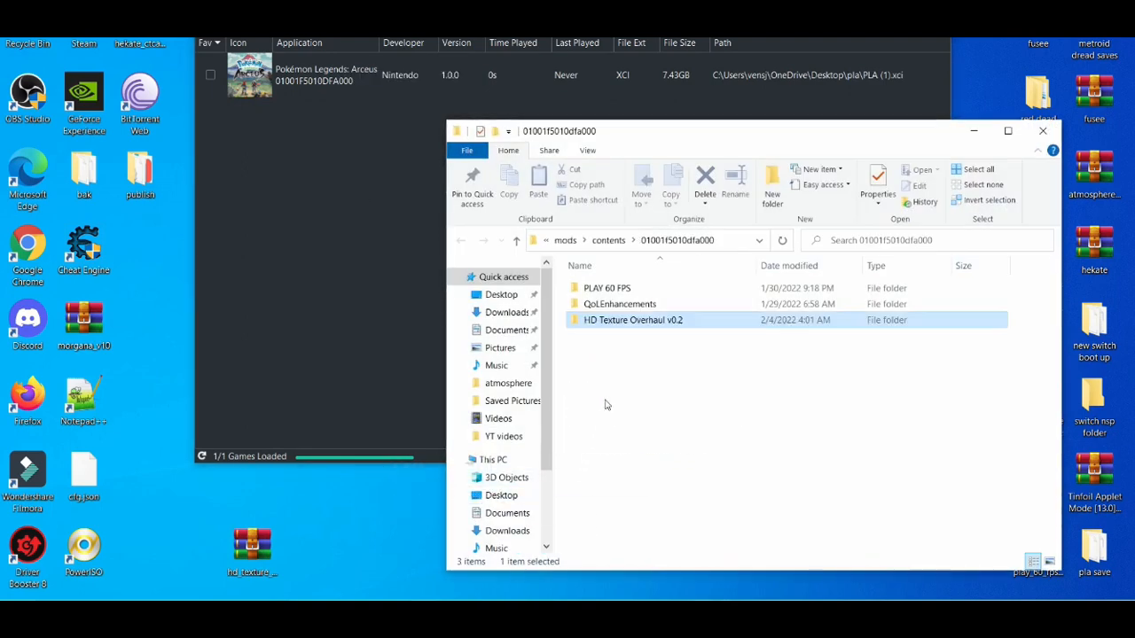
right_click(620, 303)
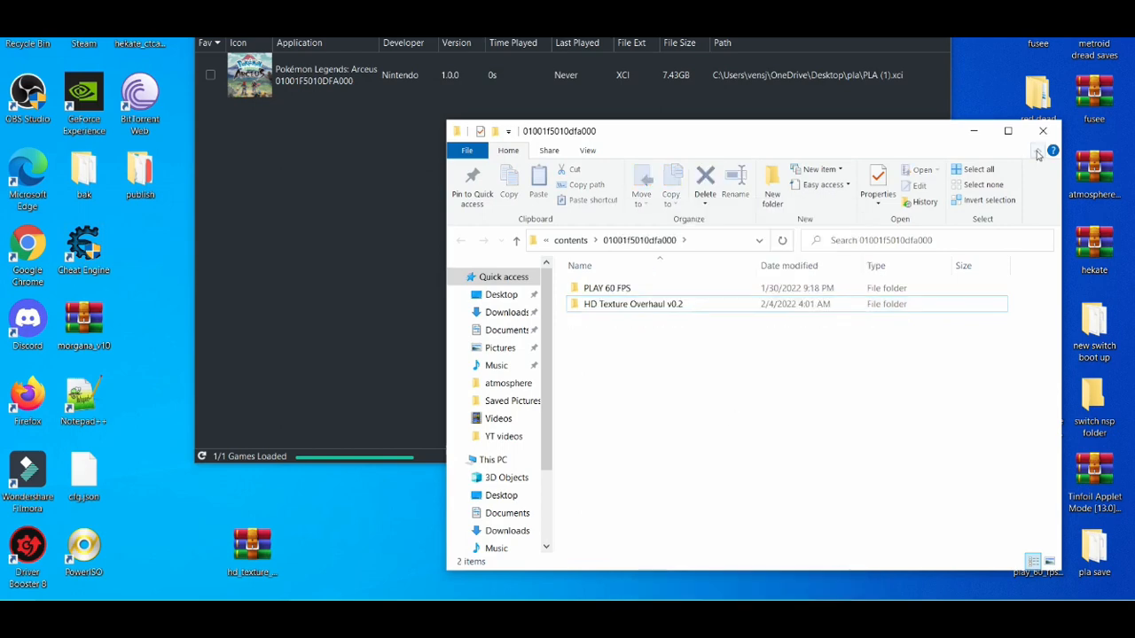
left_click(1043, 130)
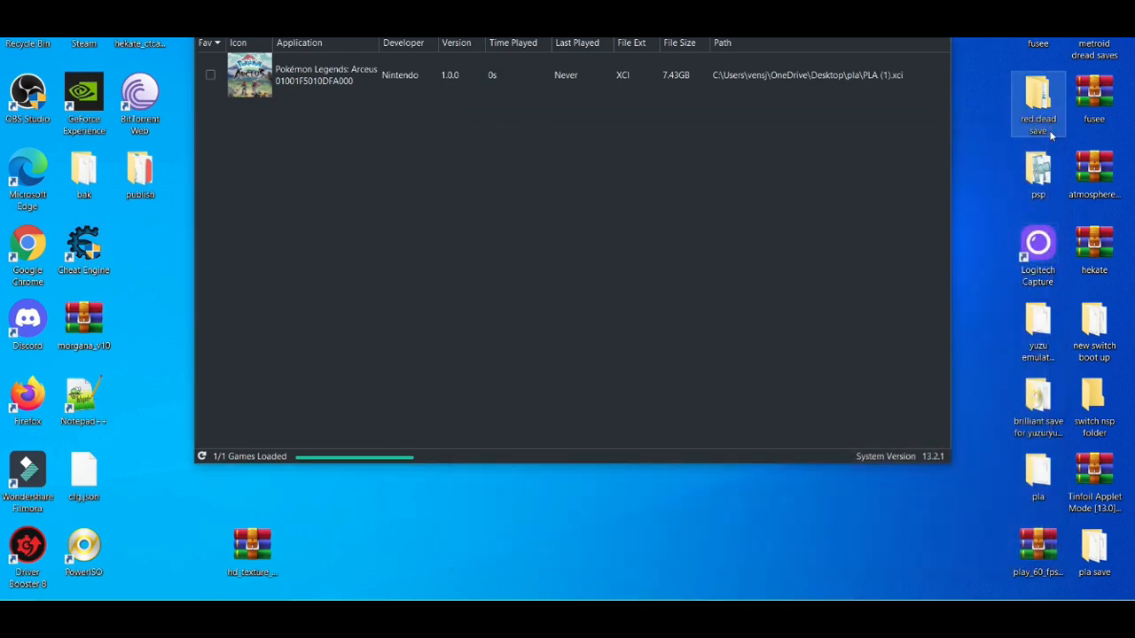